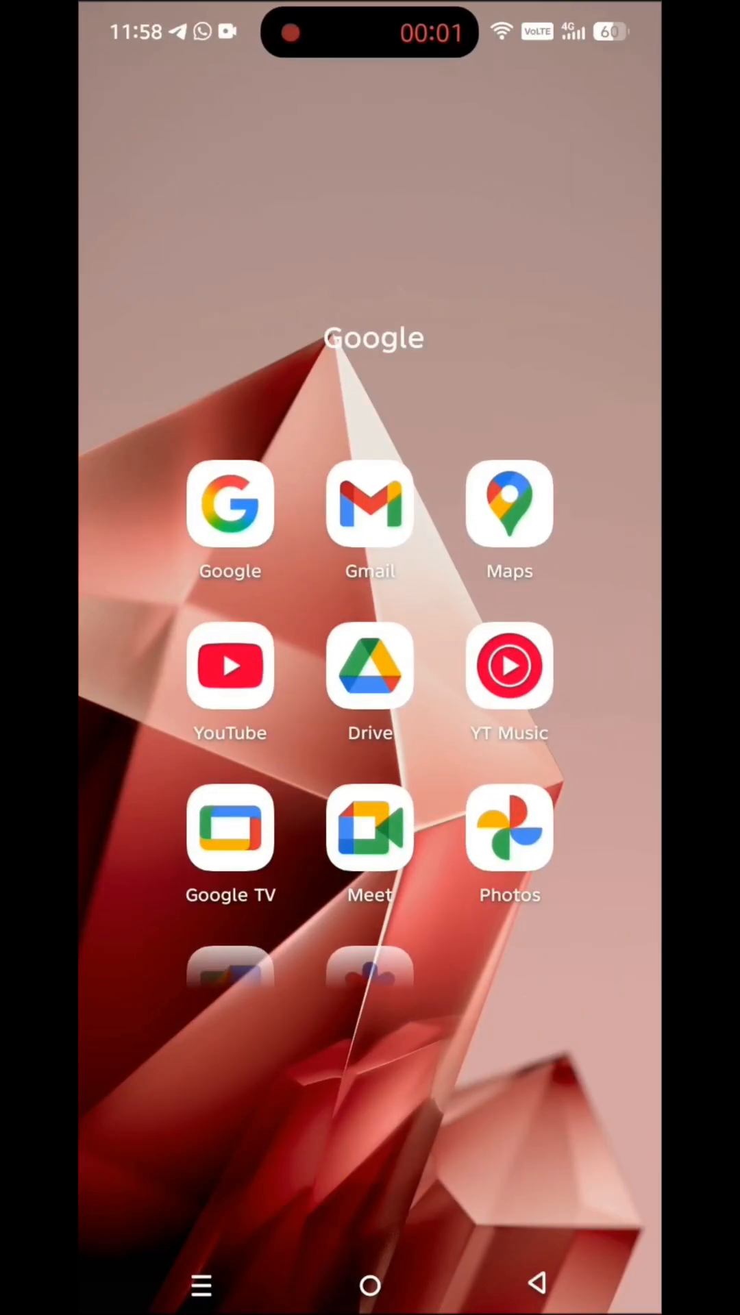
# Open the YouTube app, then return to the home screen.
pyautogui.click(229, 668)
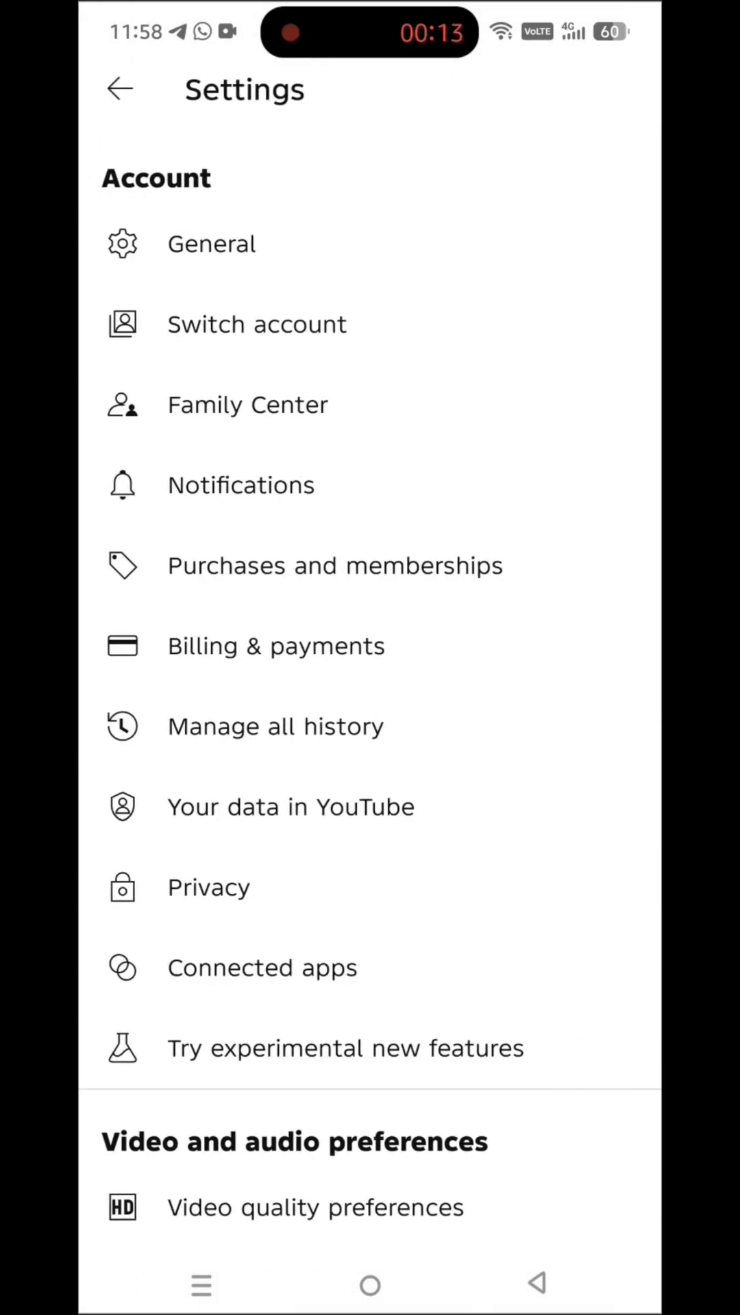
pyautogui.click(256, 324)
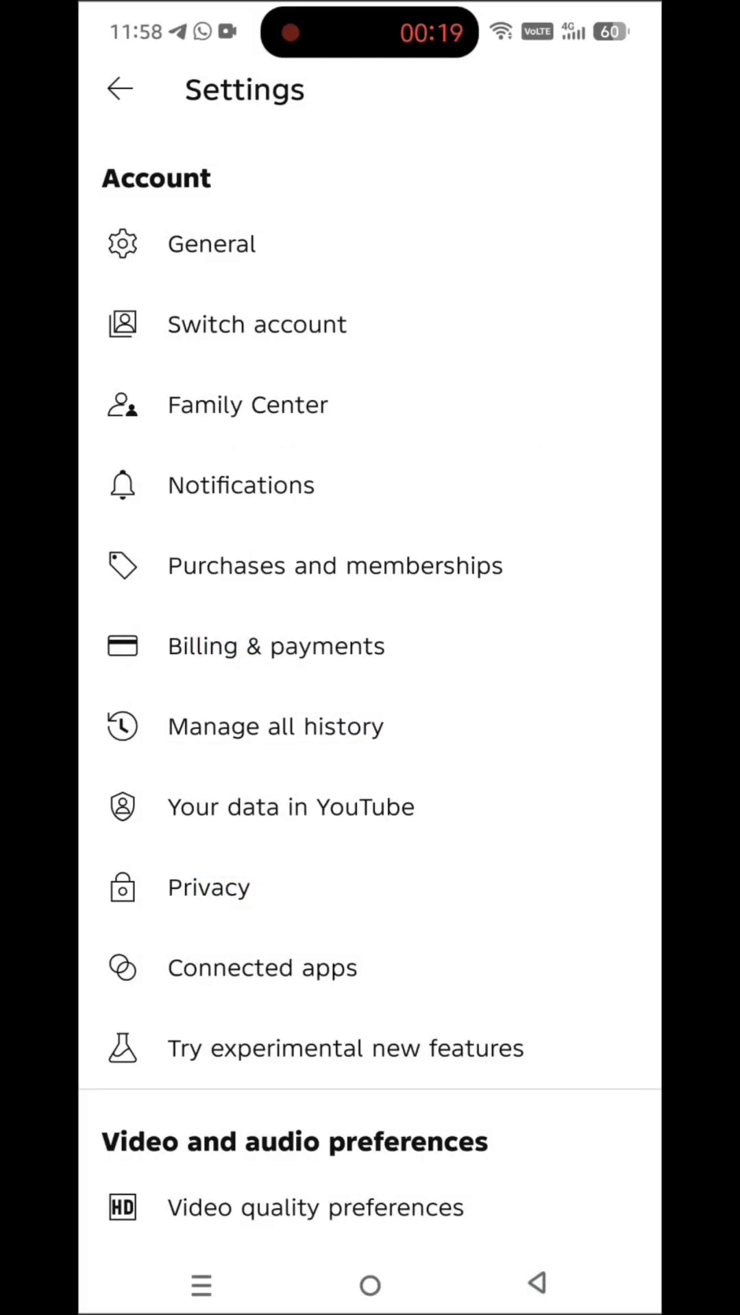
pyautogui.click(368, 1282)
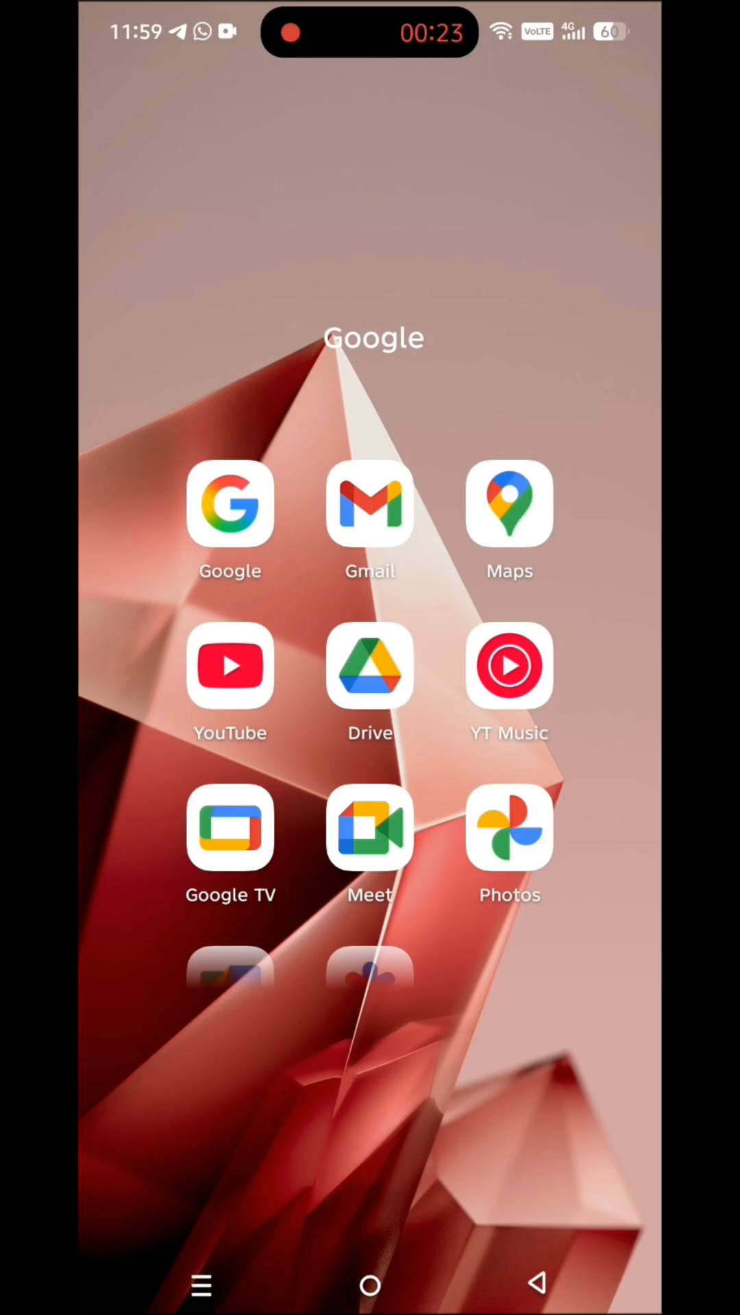
pyautogui.hscroll(-3)
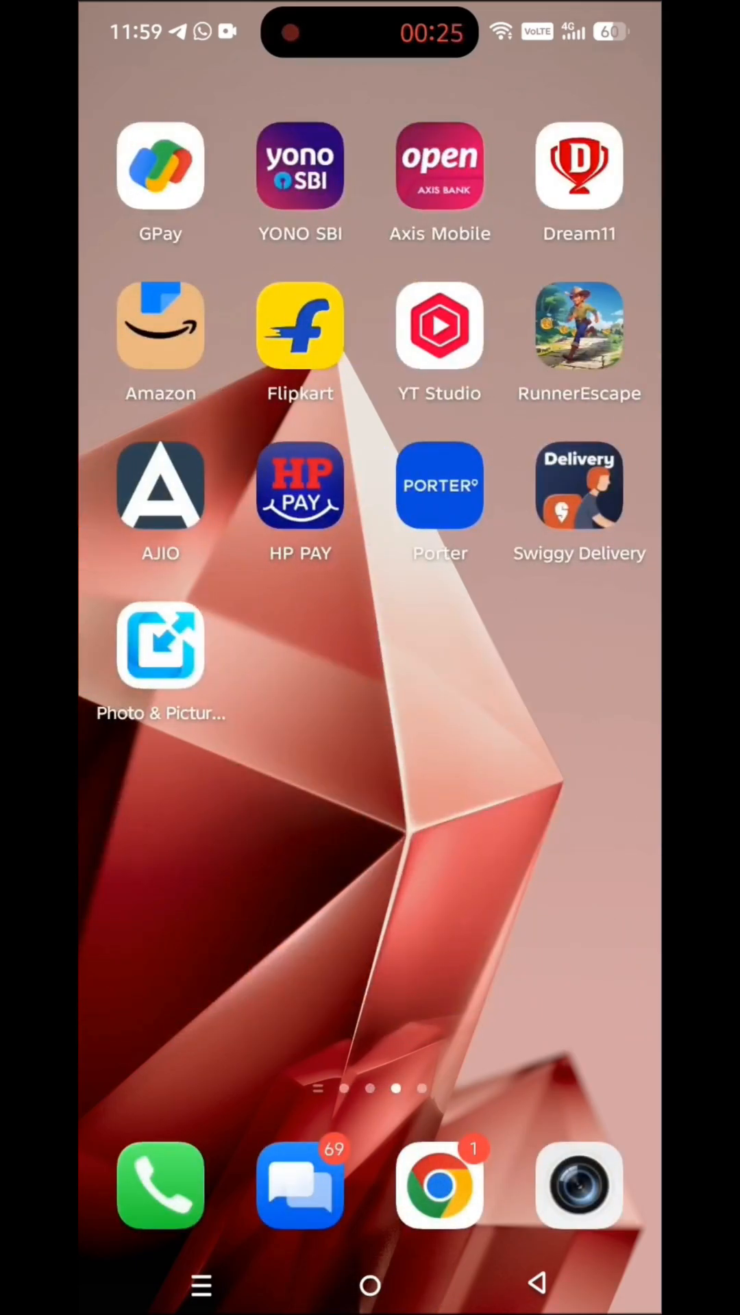
pyautogui.click(439, 327)
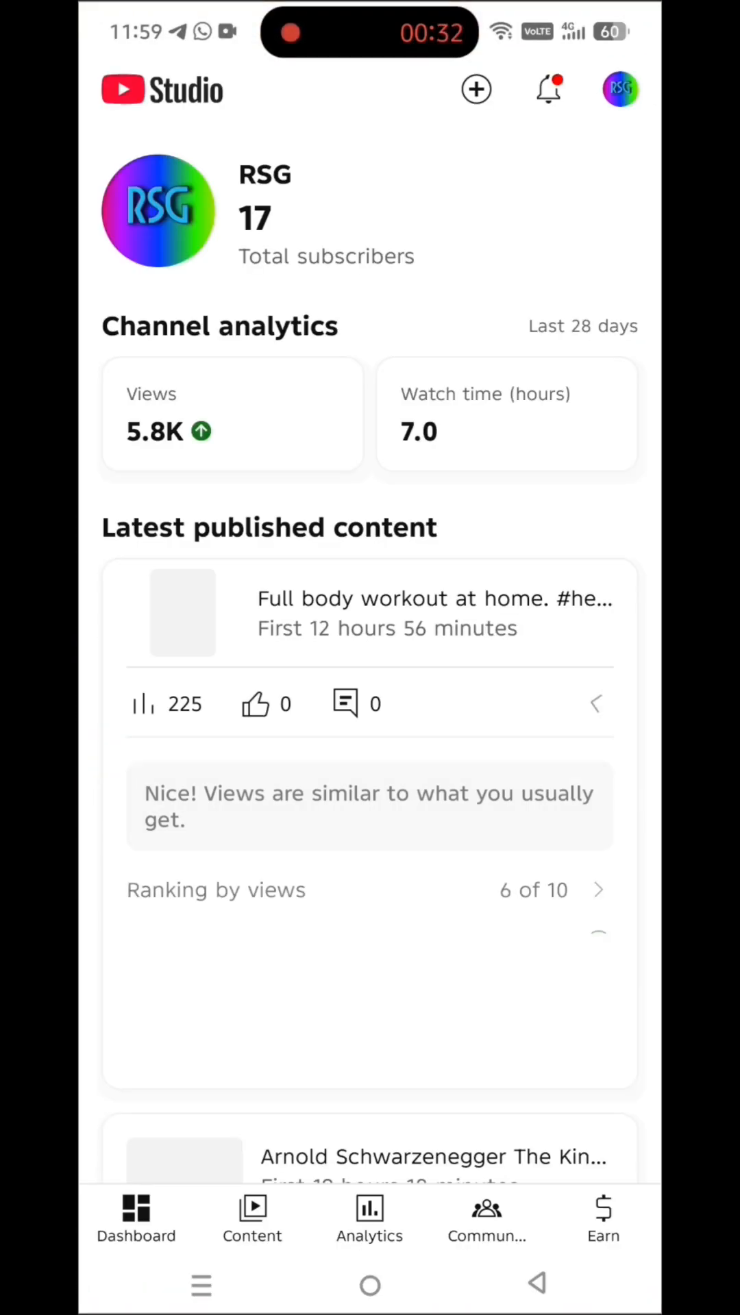
pyautogui.click(618, 89)
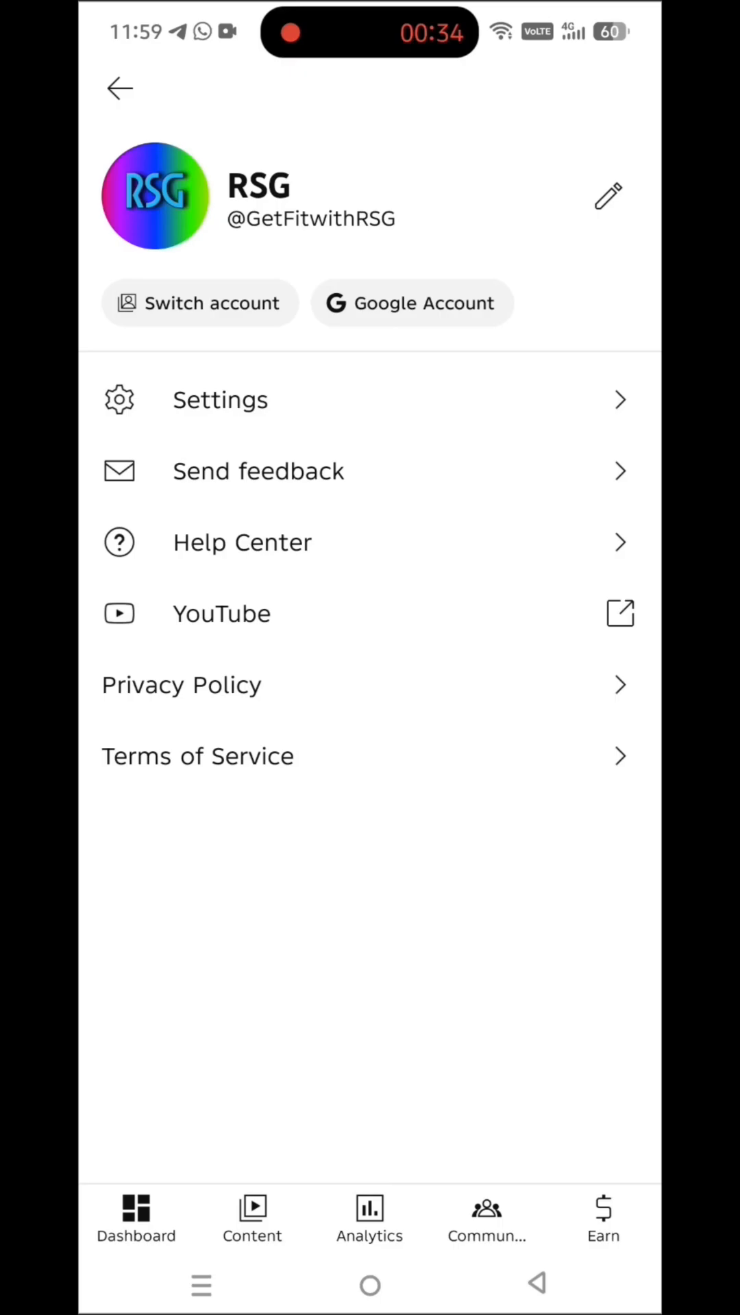
pyautogui.click(219, 400)
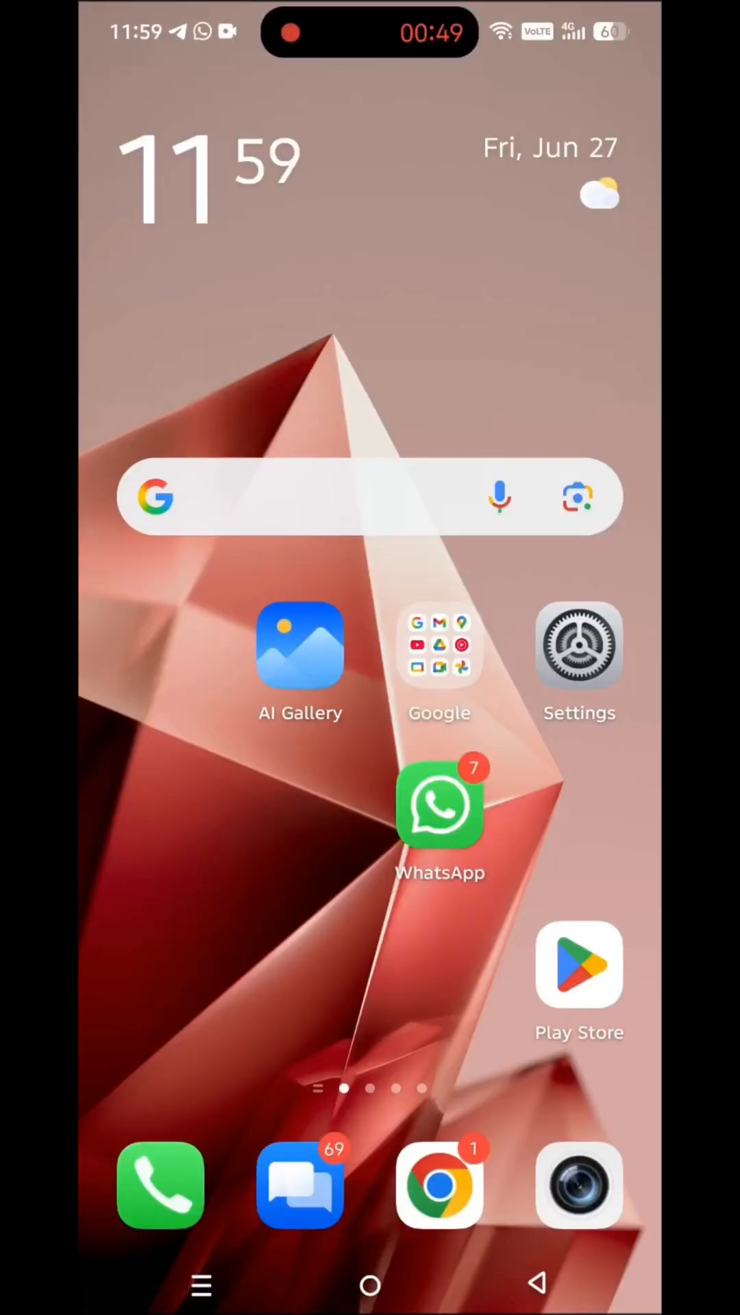
pyautogui.click(440, 1186)
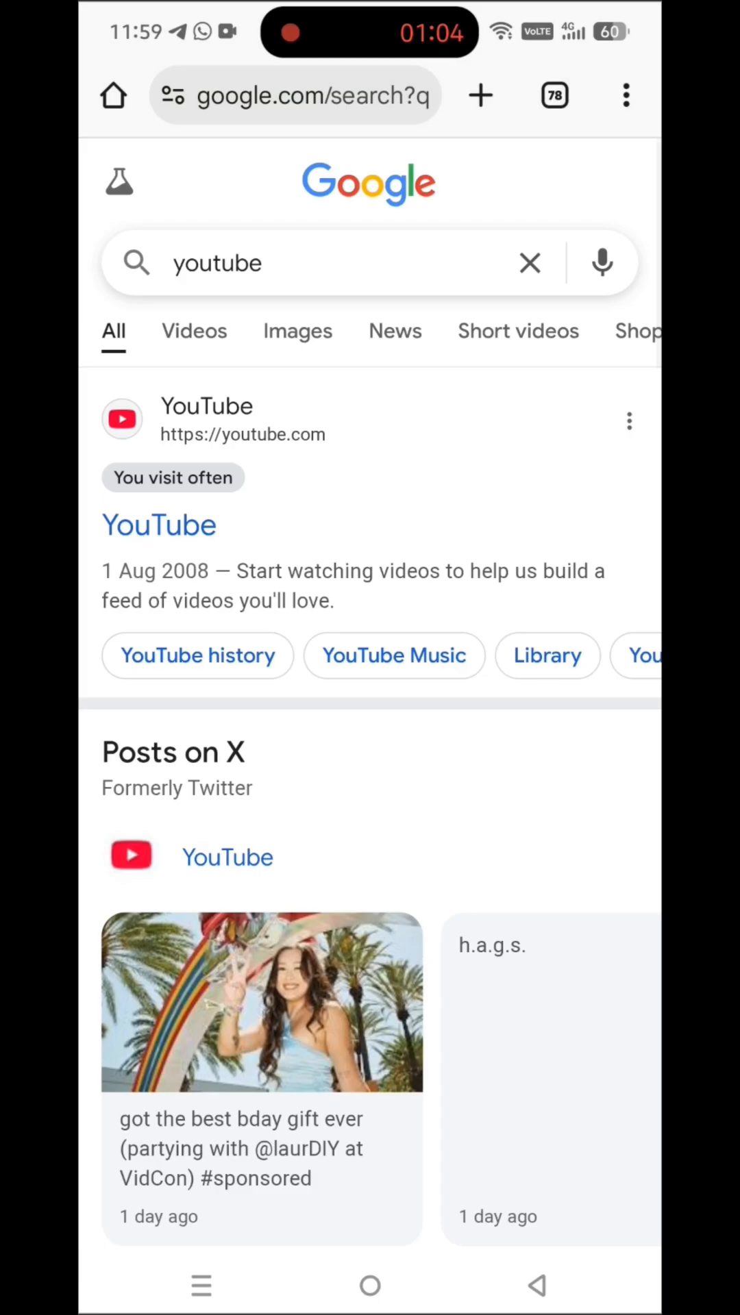
pyautogui.click(625, 95)
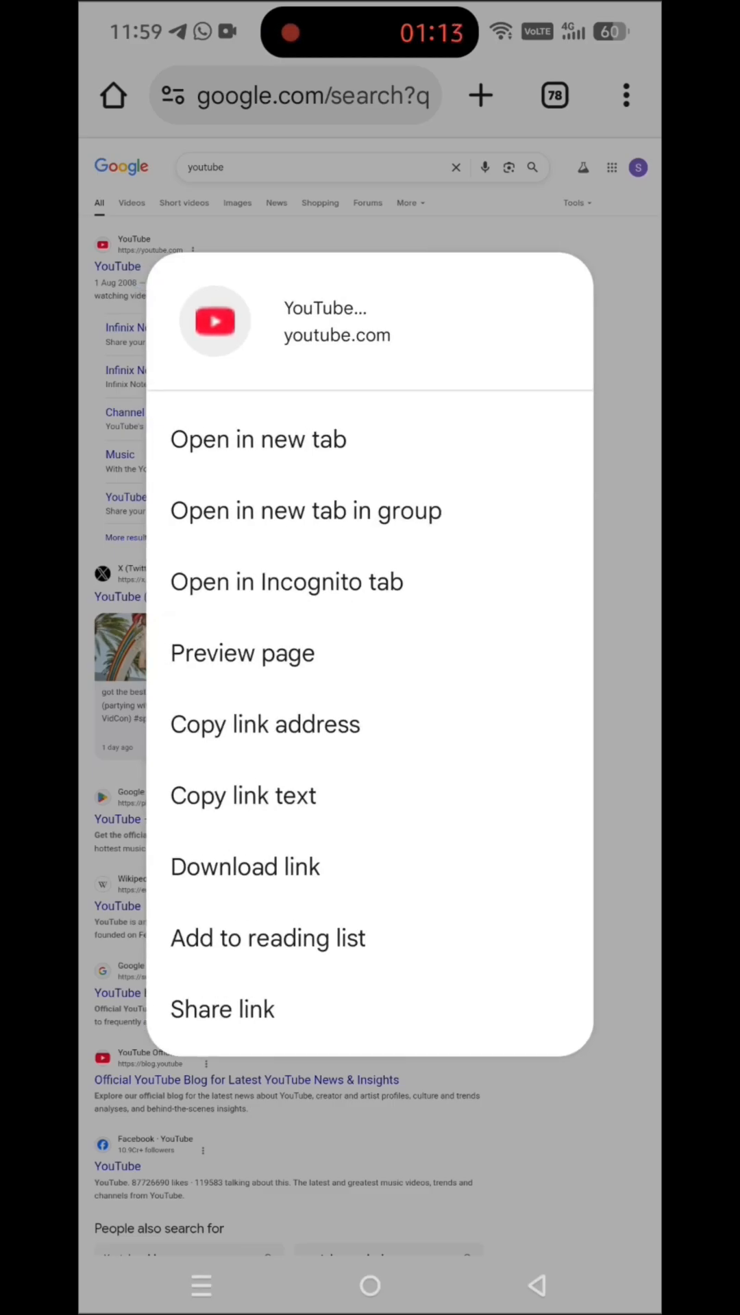
# Open the YouTube result in a new tab, go to youtube.com/account, and choose Create a new channel.
pyautogui.click(258, 439)
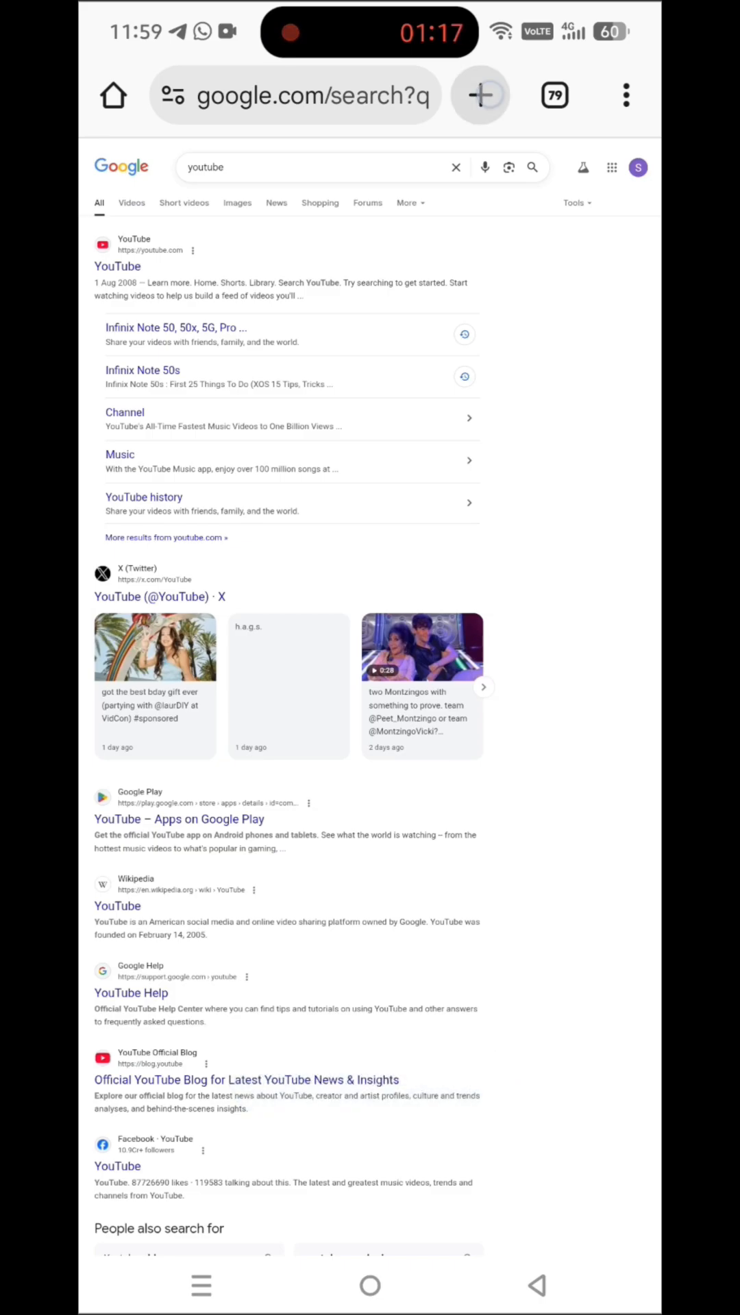
pyautogui.click(554, 95)
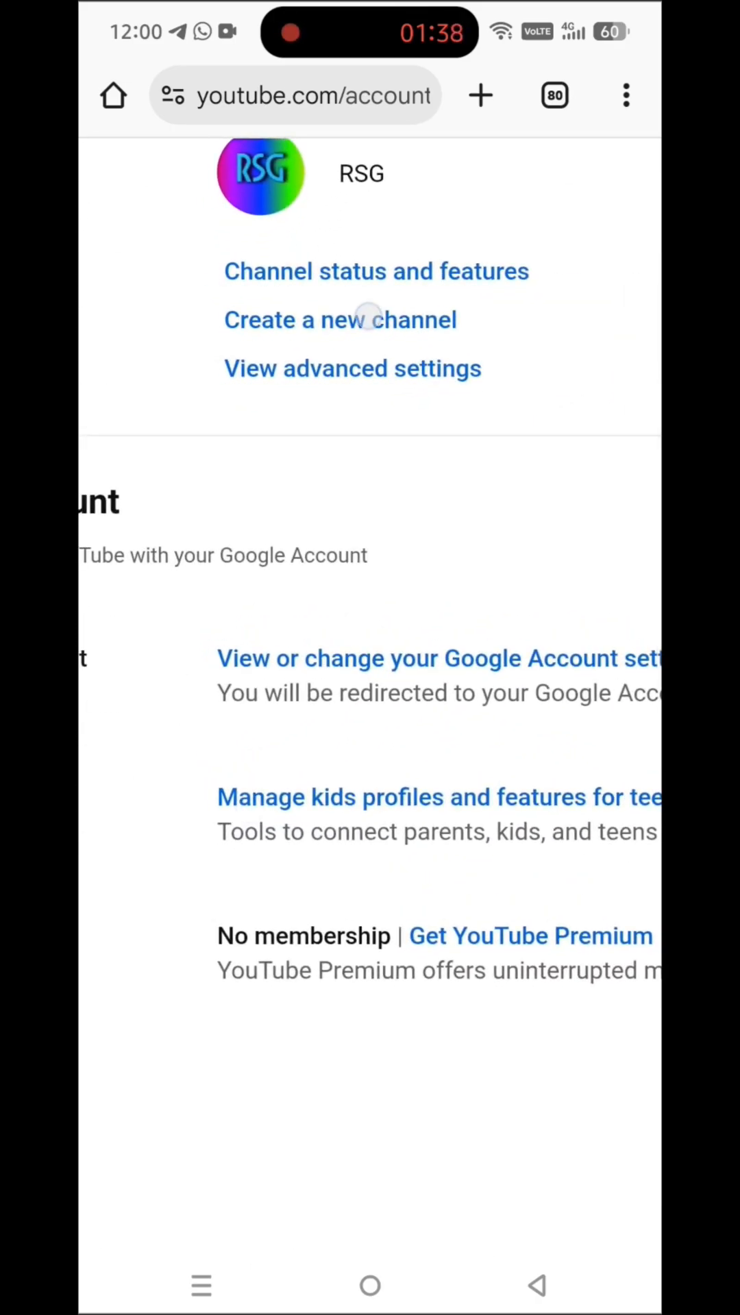
pyautogui.click(341, 320)
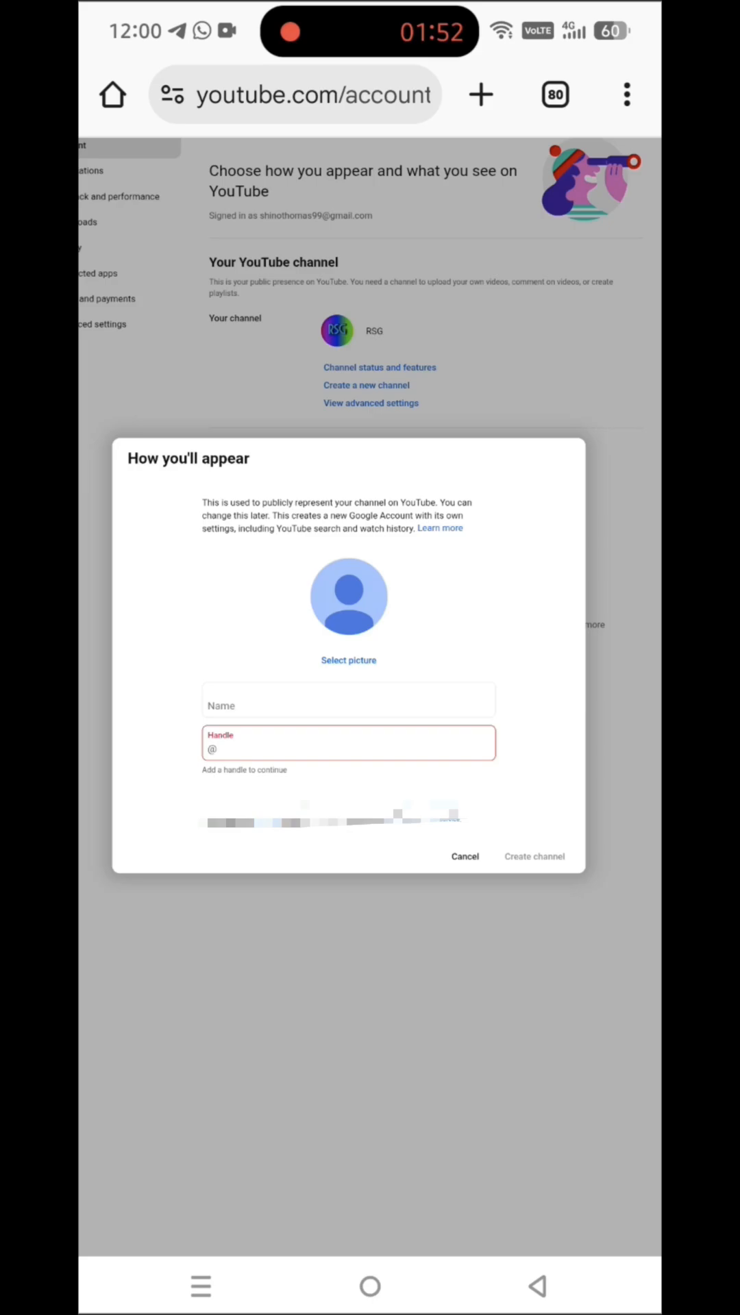